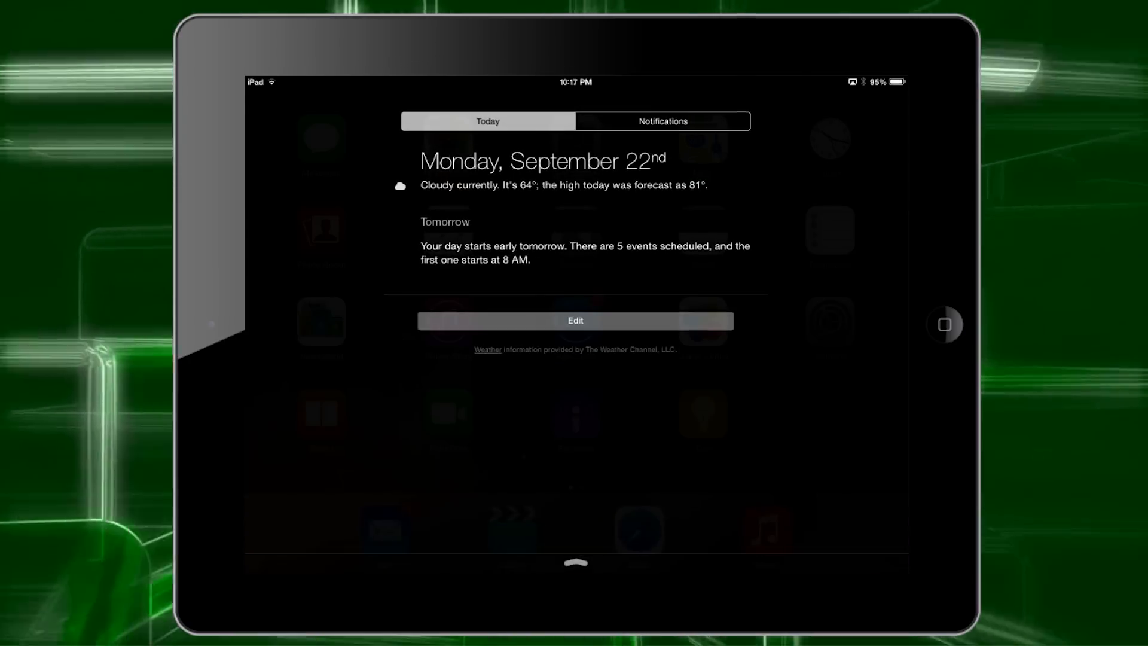
Edit the Today view and move Tomorrow Summary from Do Not Include into the enabled widgets
left_click(660, 121)
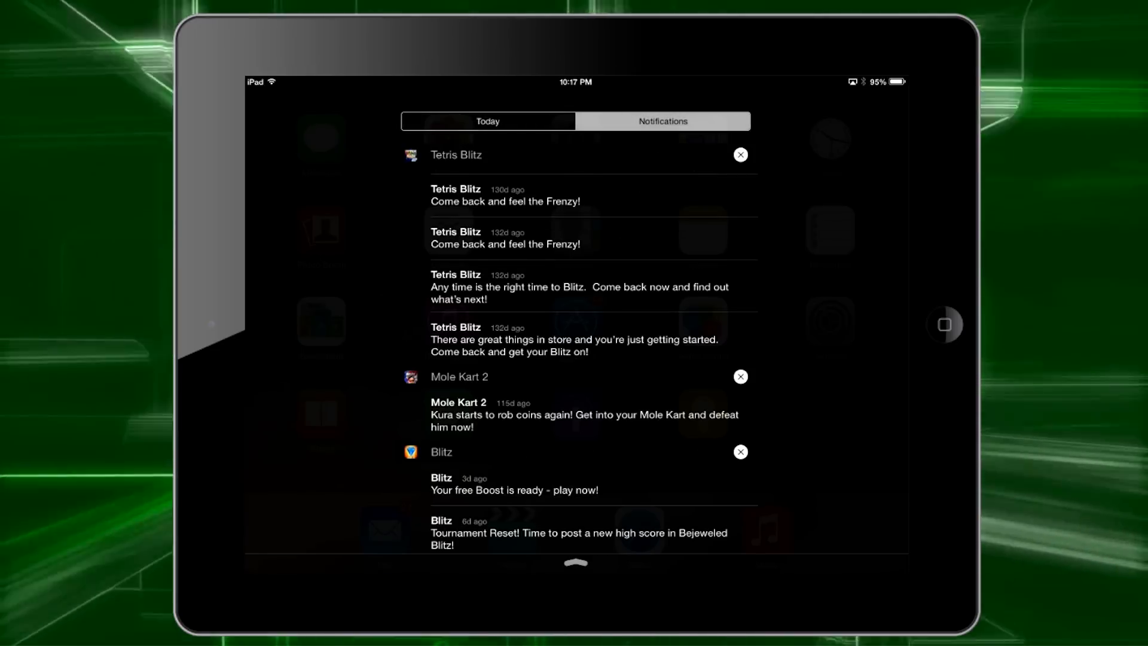
left_click(487, 120)
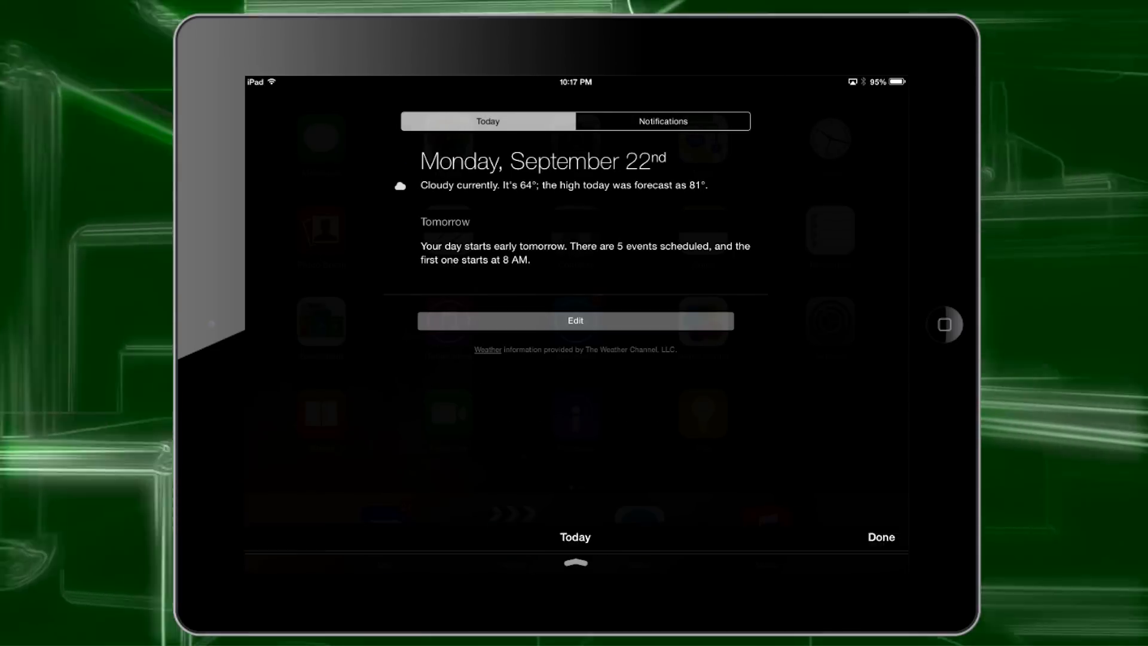
left_click(575, 321)
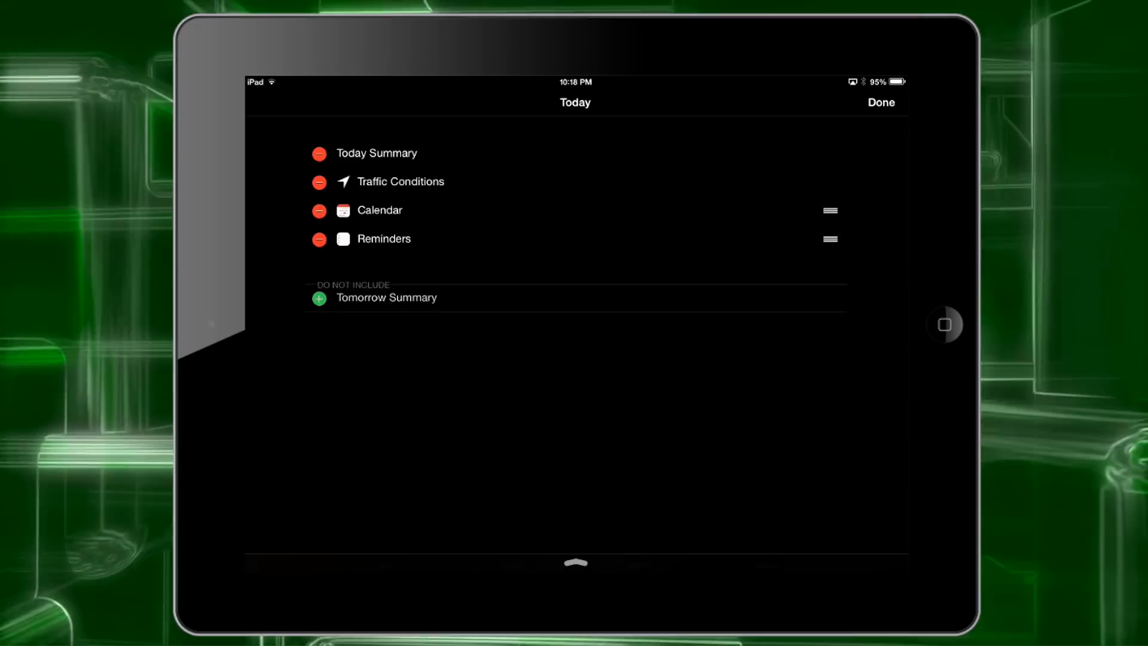
left_click(318, 298)
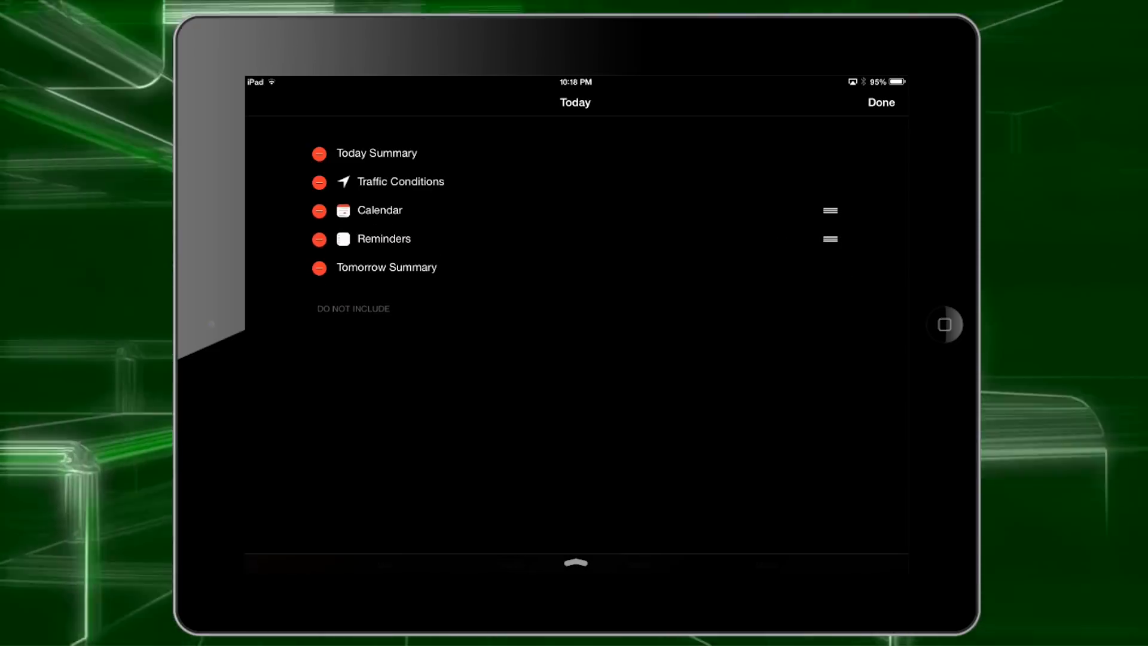